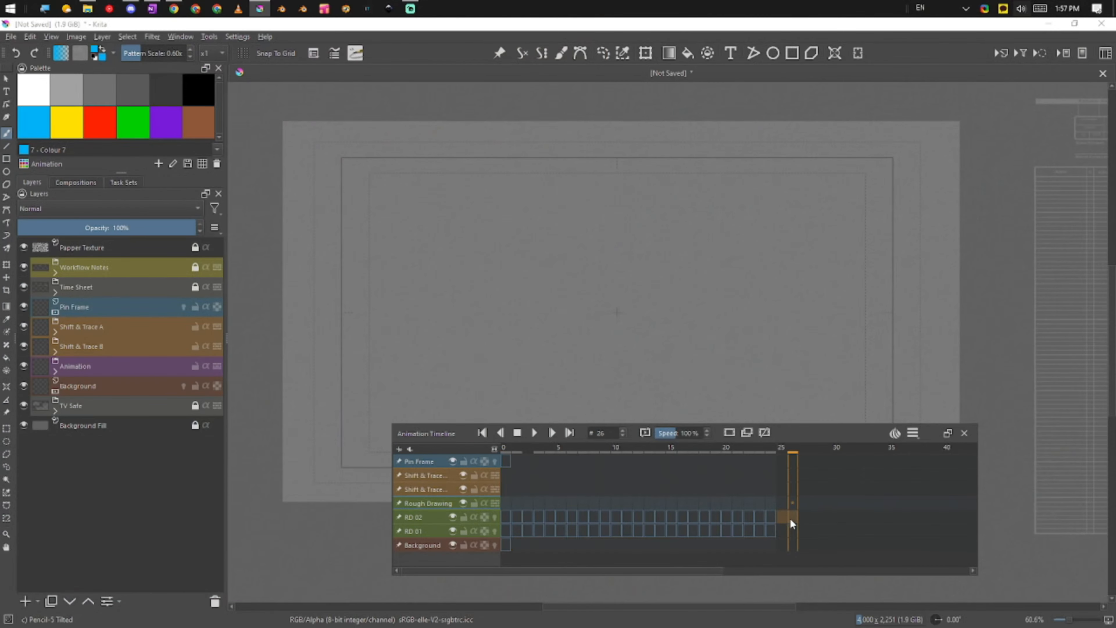
Step: Move from frame 0 to frame 5 on the timeline and return to the first frame
left_click(481, 431)
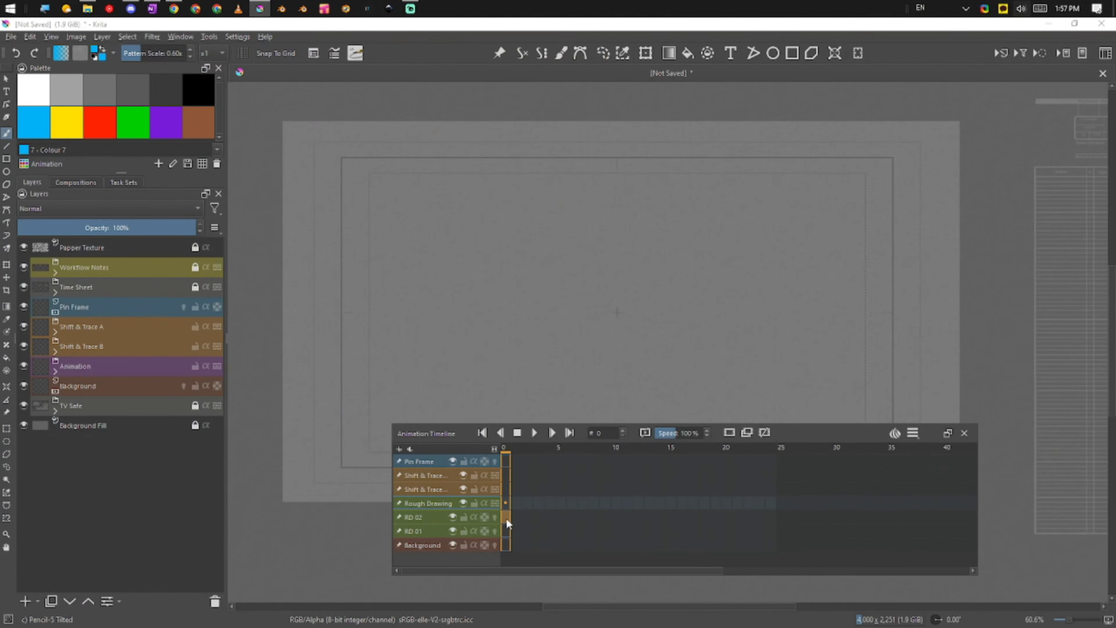
left_click(581, 461)
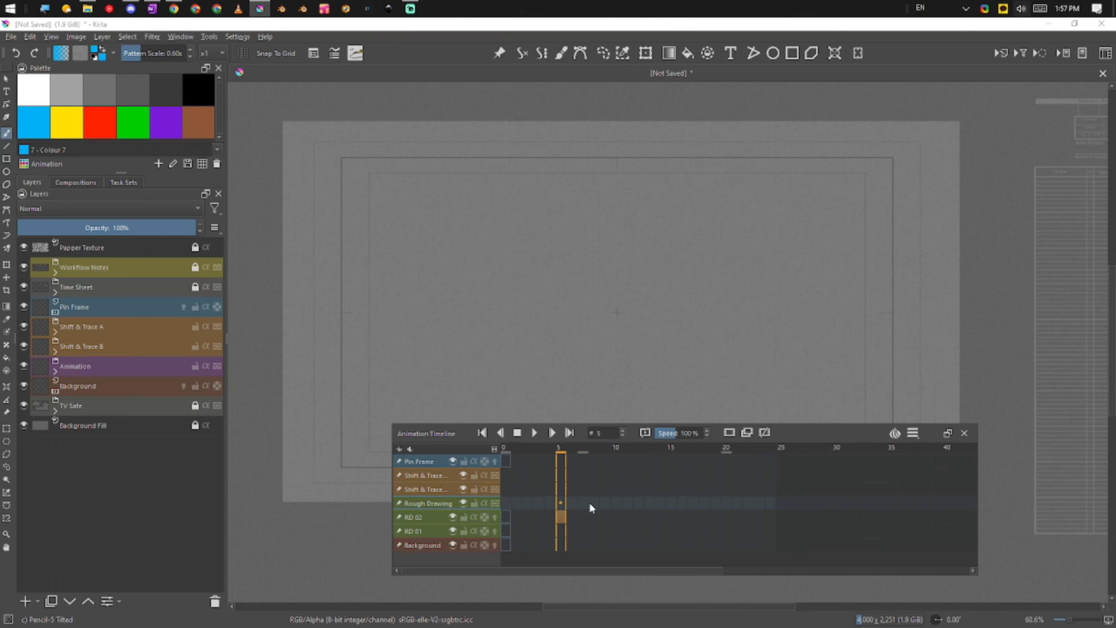
mouse_move(553, 530)
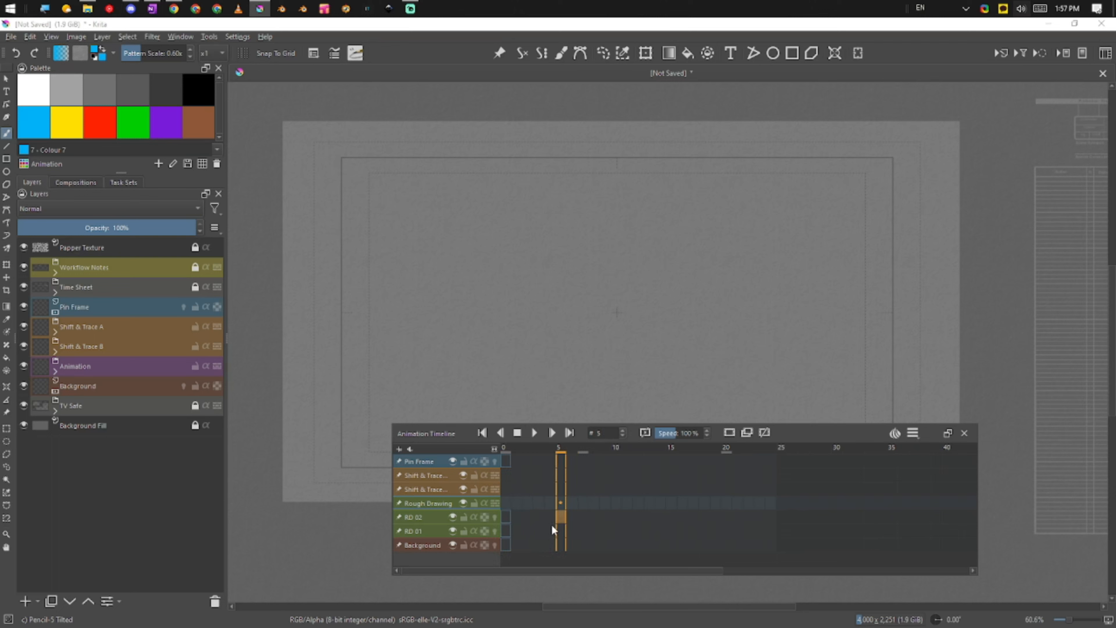
mouse_move(530, 500)
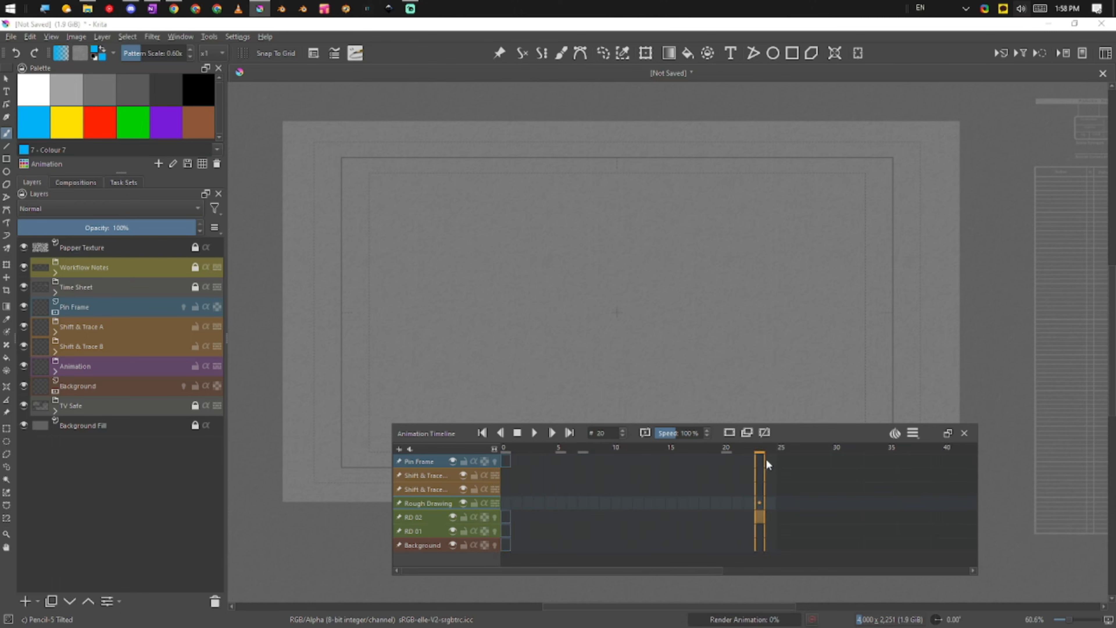
left_click(481, 432)
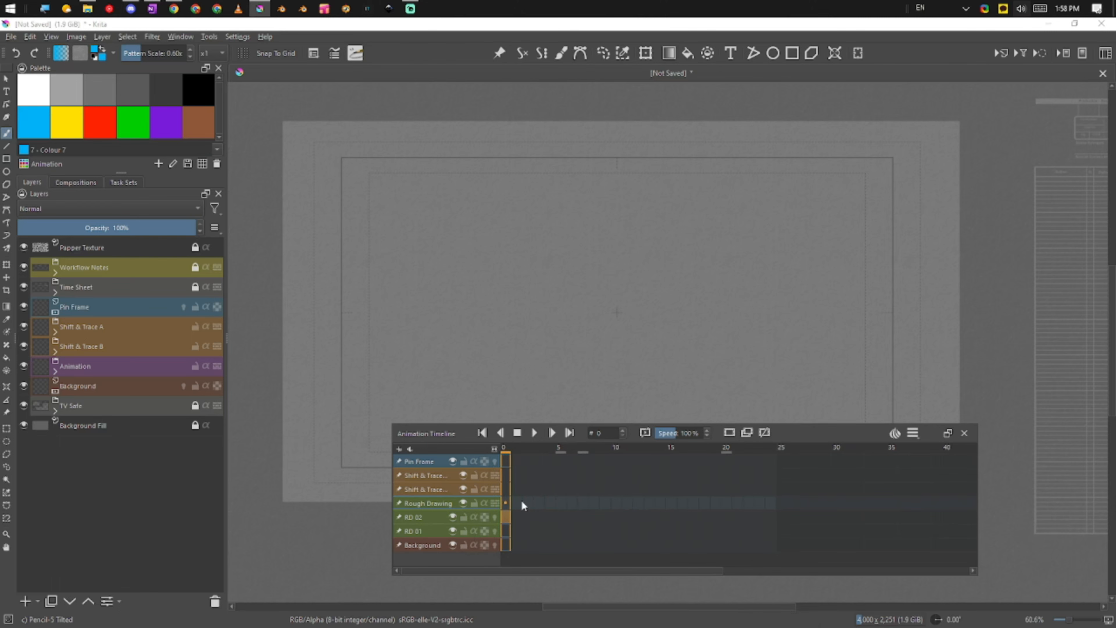
Step: Show the Edit Frames context menu on frame 0 with its Keyframes and Hold Frames choices
right_click(507, 503)
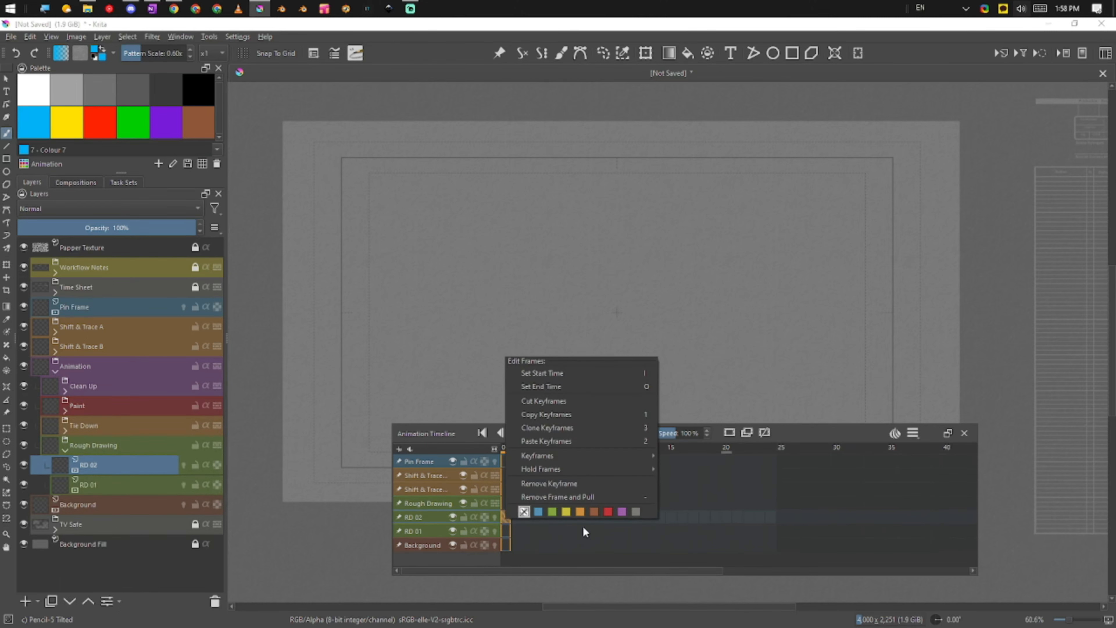
mouse_move(549, 481)
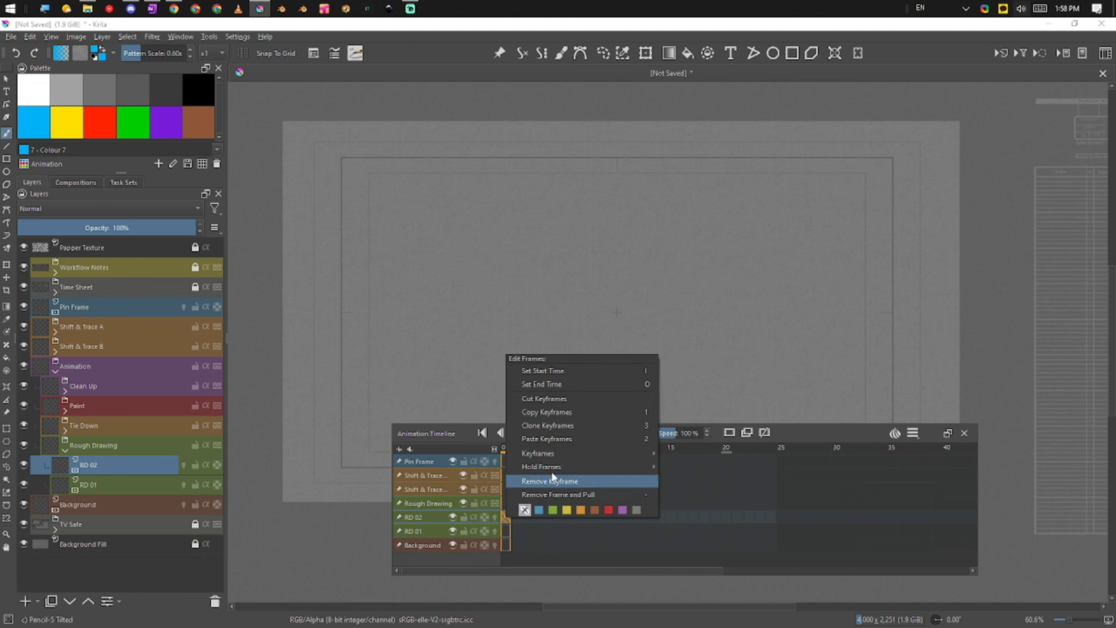
mouse_move(616, 439)
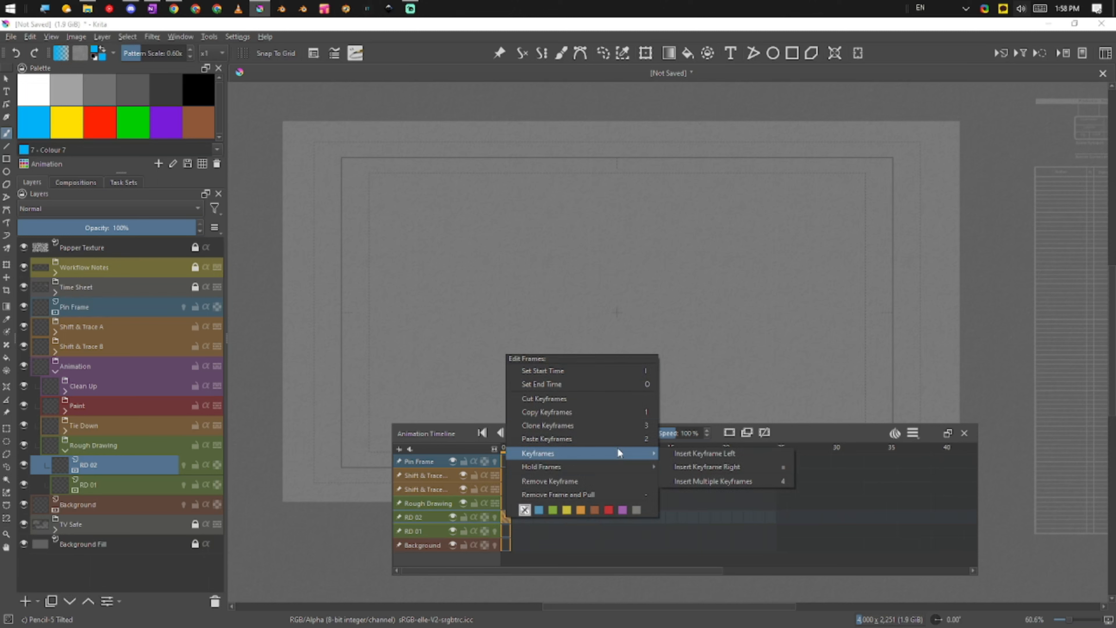
mouse_move(726, 452)
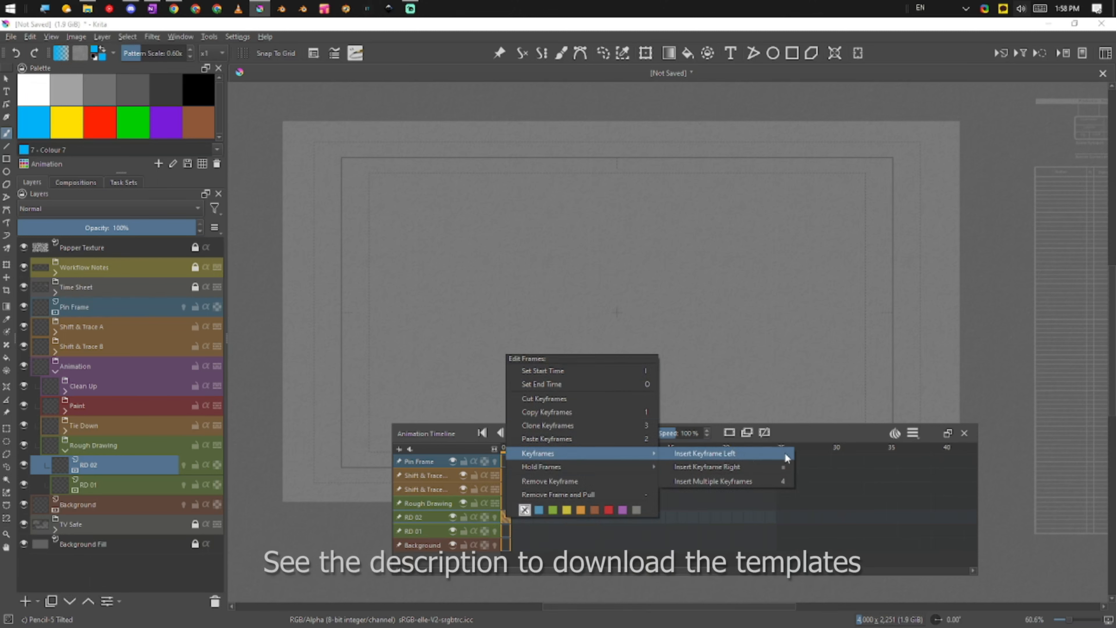
mouse_move(726, 466)
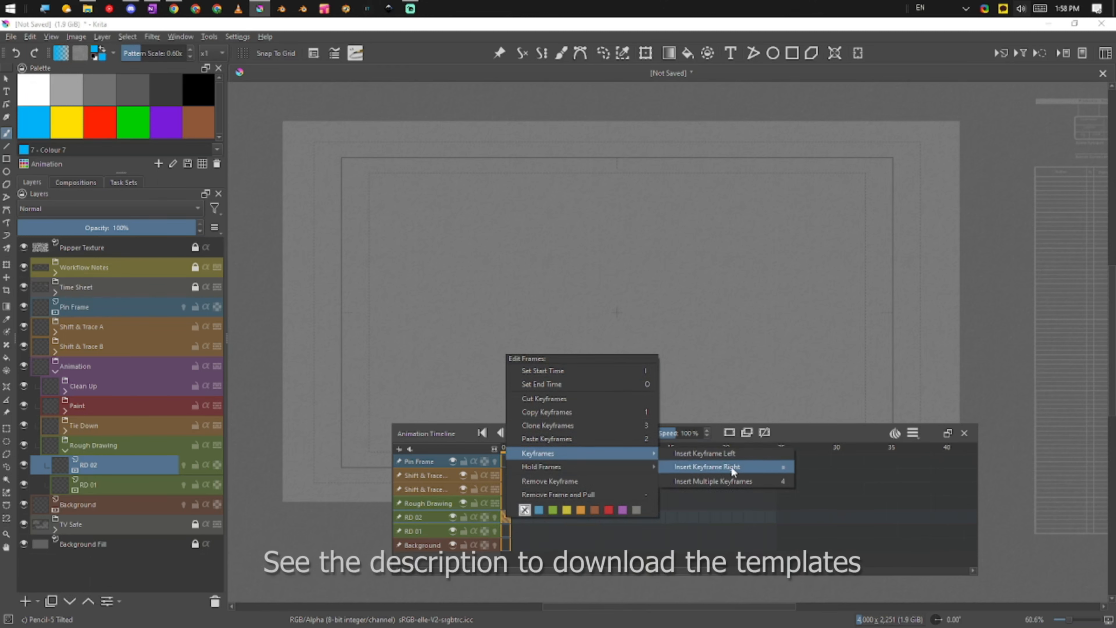
mouse_move(760, 466)
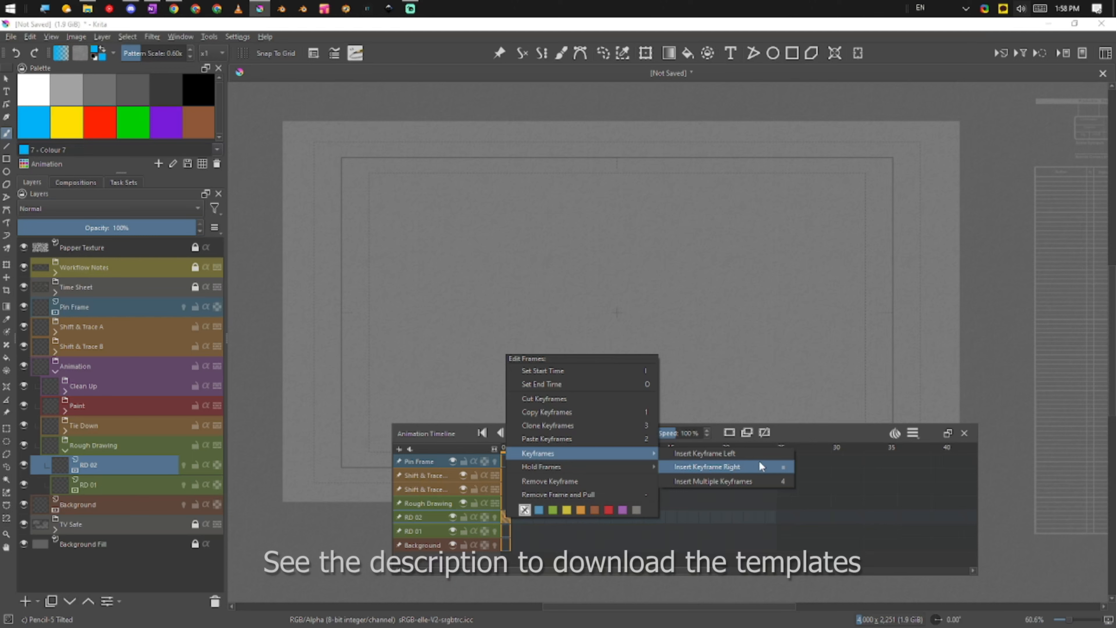
mouse_move(541, 466)
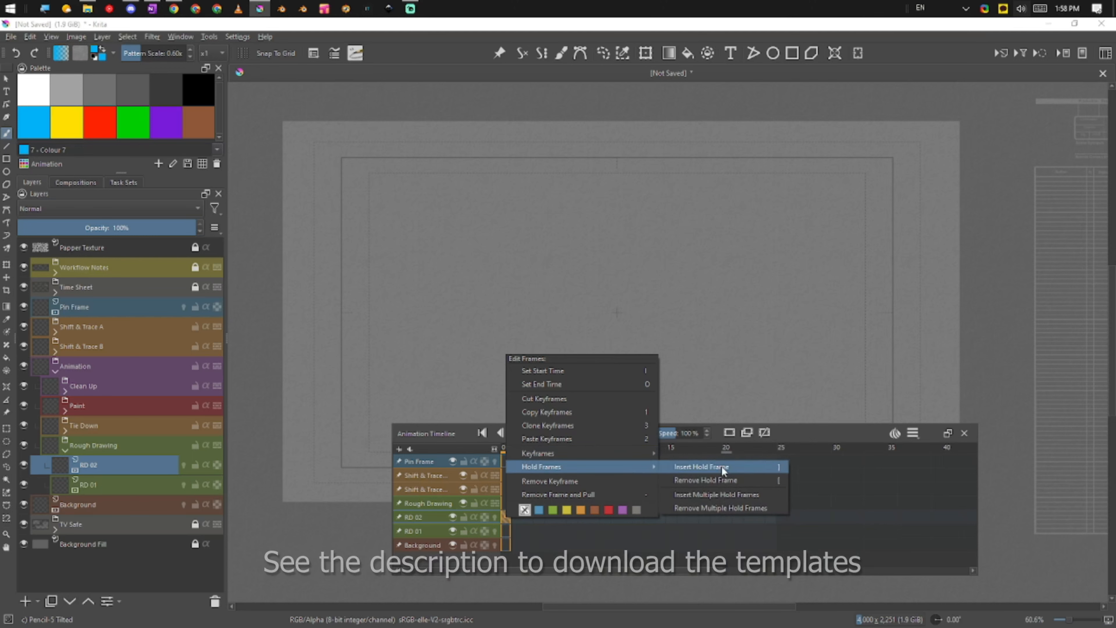
mouse_move(537, 453)
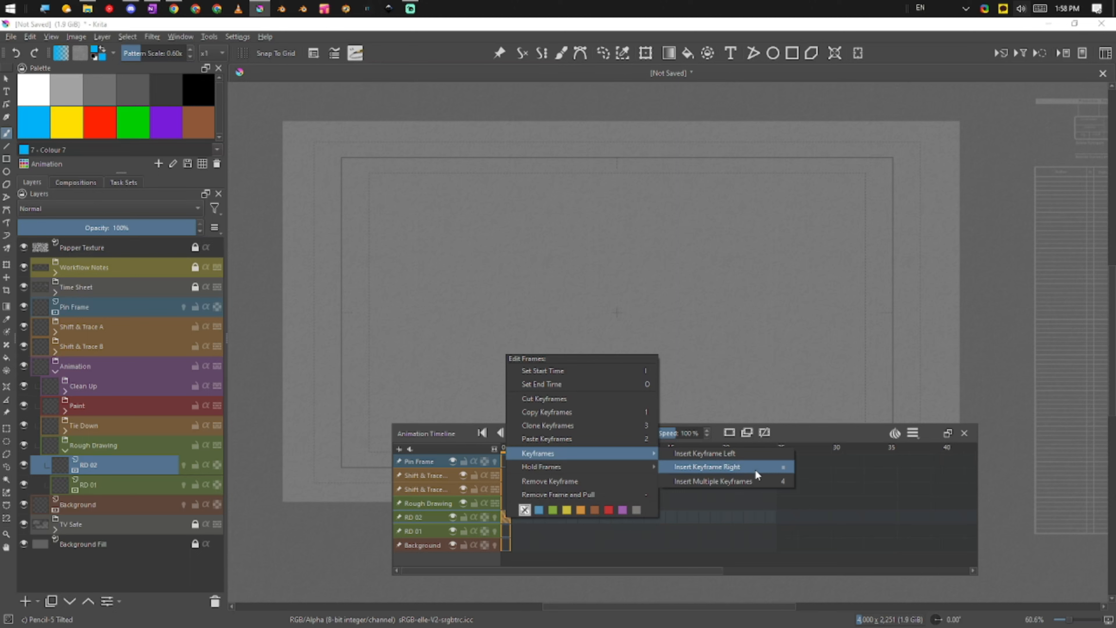
mouse_move(758, 484)
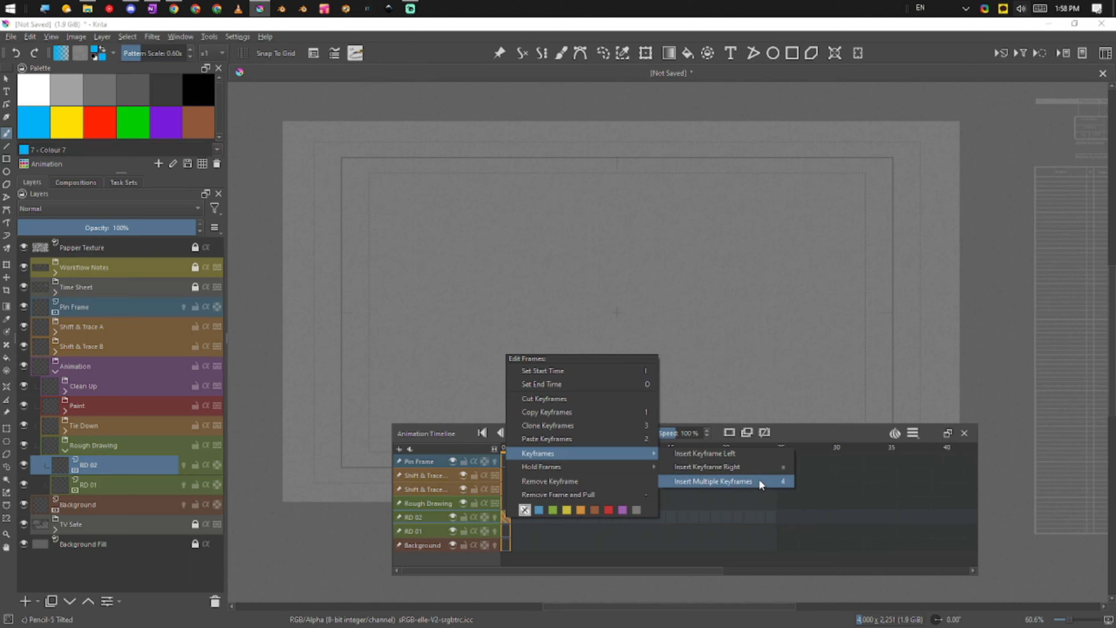
mouse_move(582, 494)
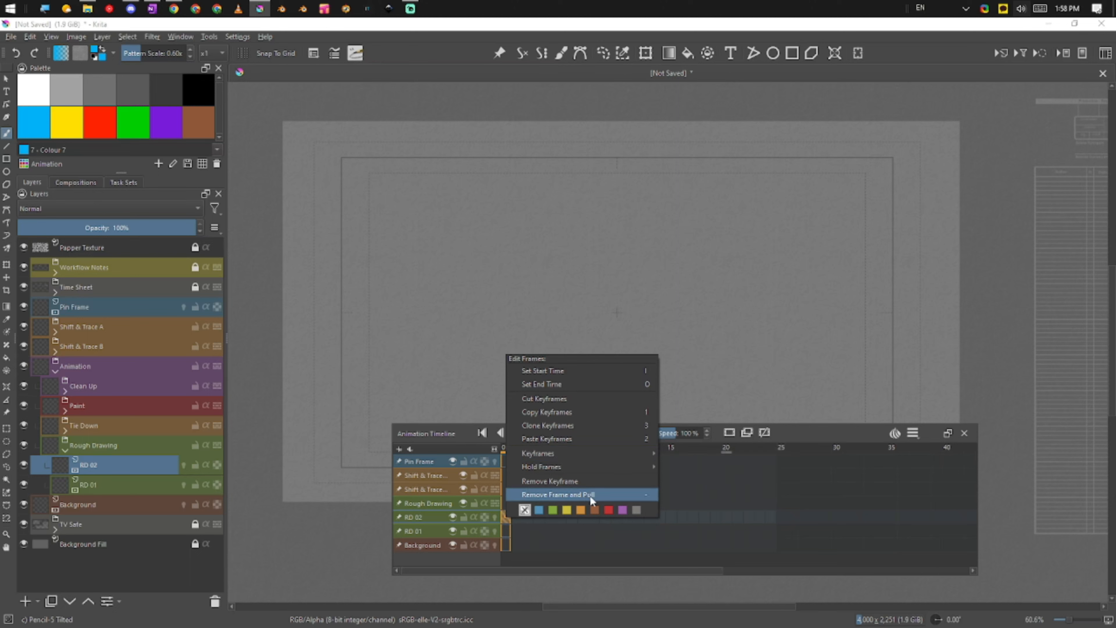
mouse_move(601, 500)
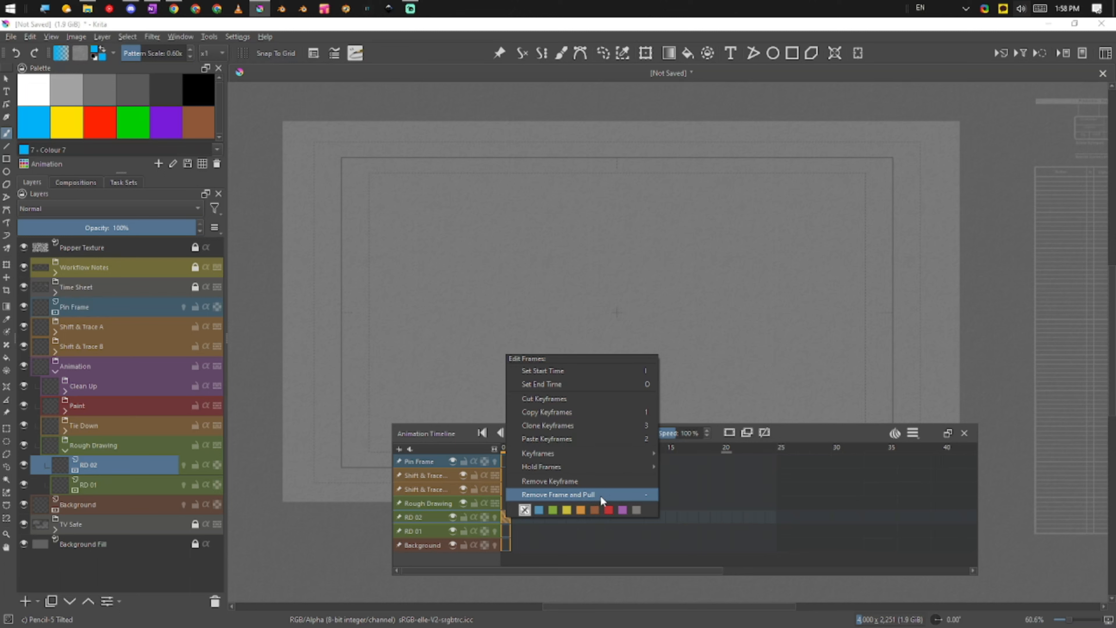
mouse_move(597, 412)
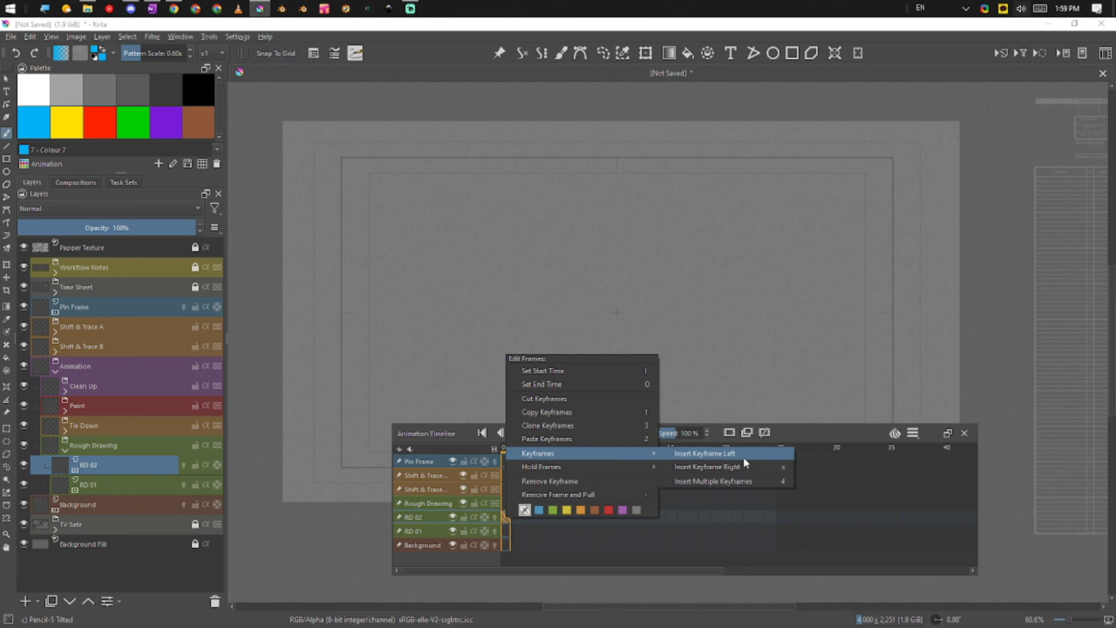
mouse_move(748, 484)
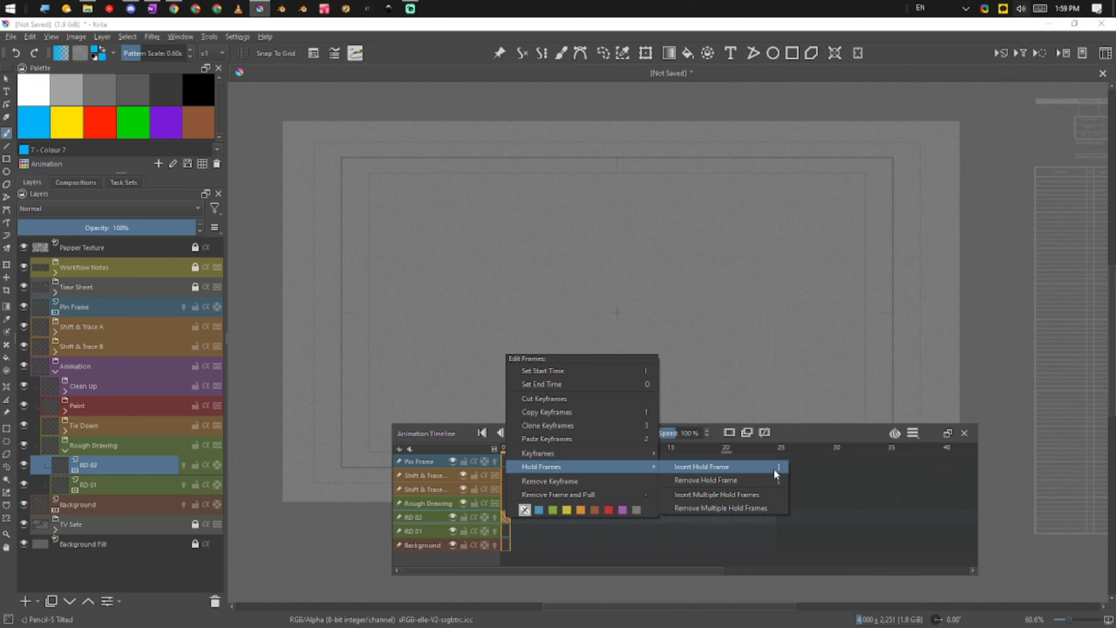
mouse_move(776, 477)
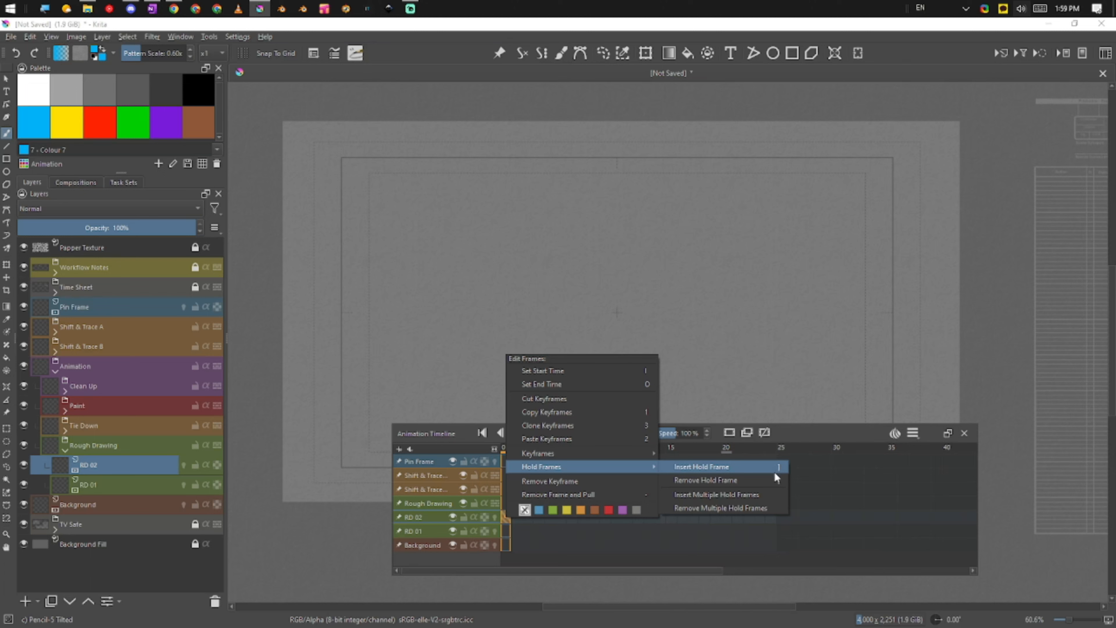
mouse_move(807, 441)
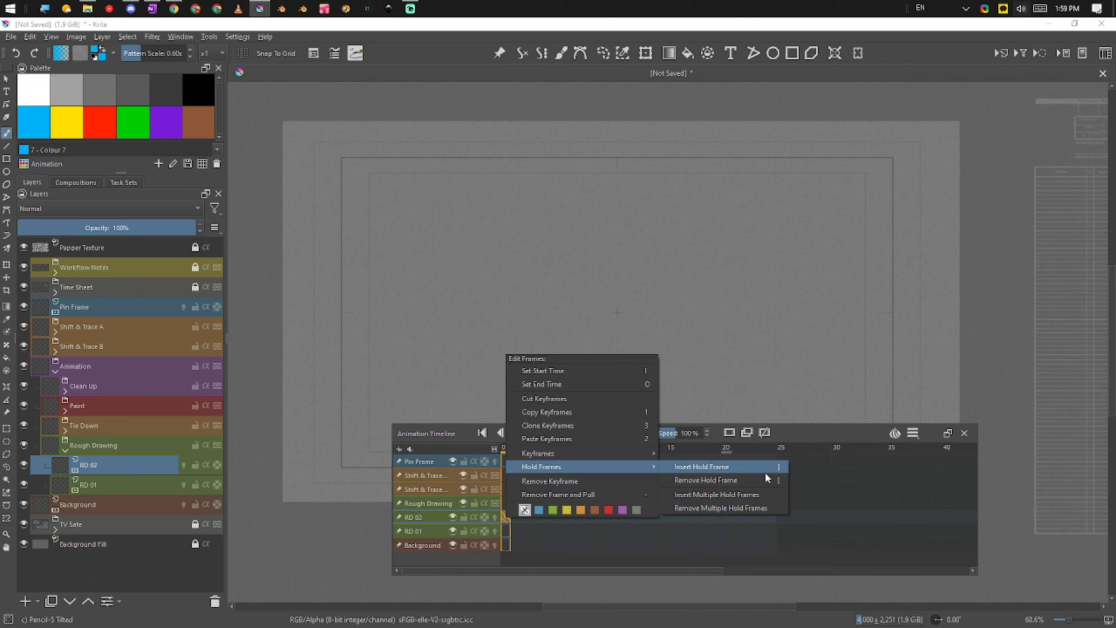
mouse_move(777, 472)
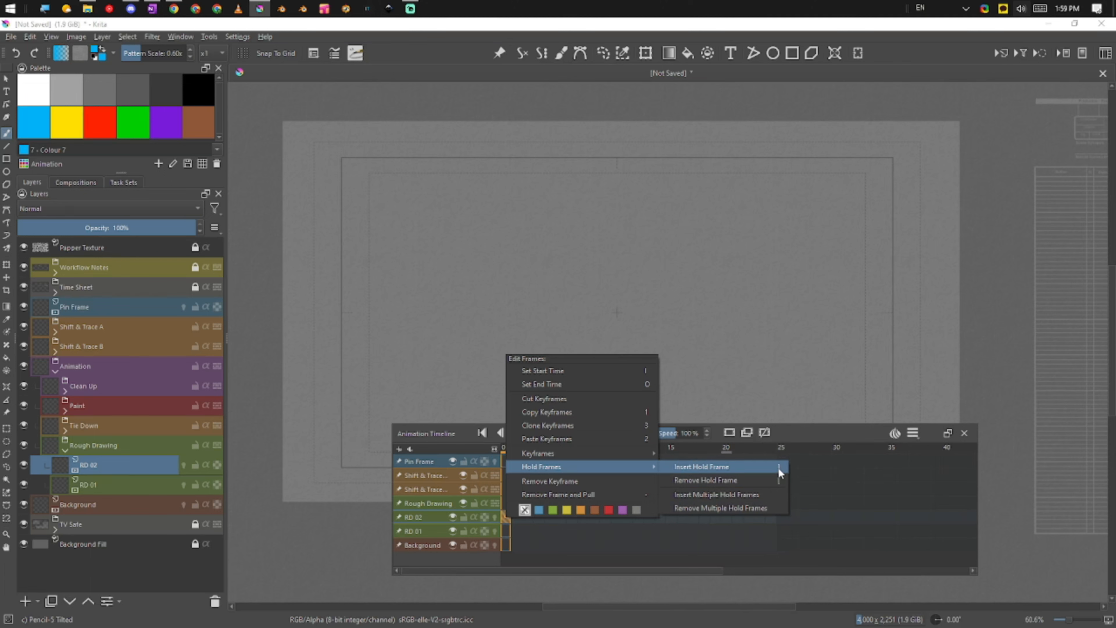
left_click(701, 466)
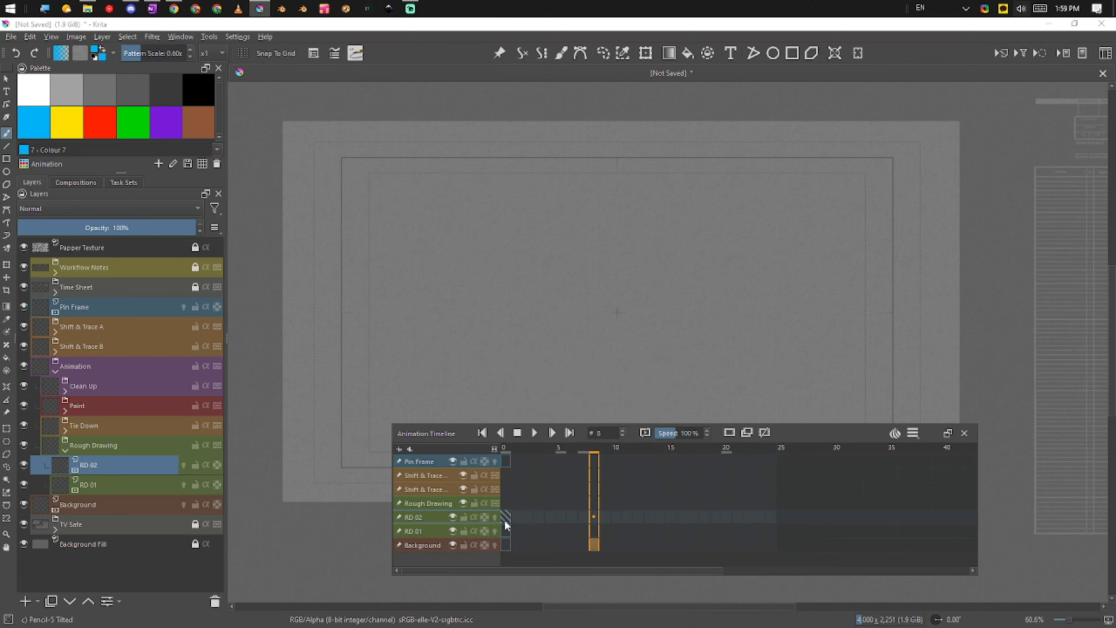
left_click(504, 460)
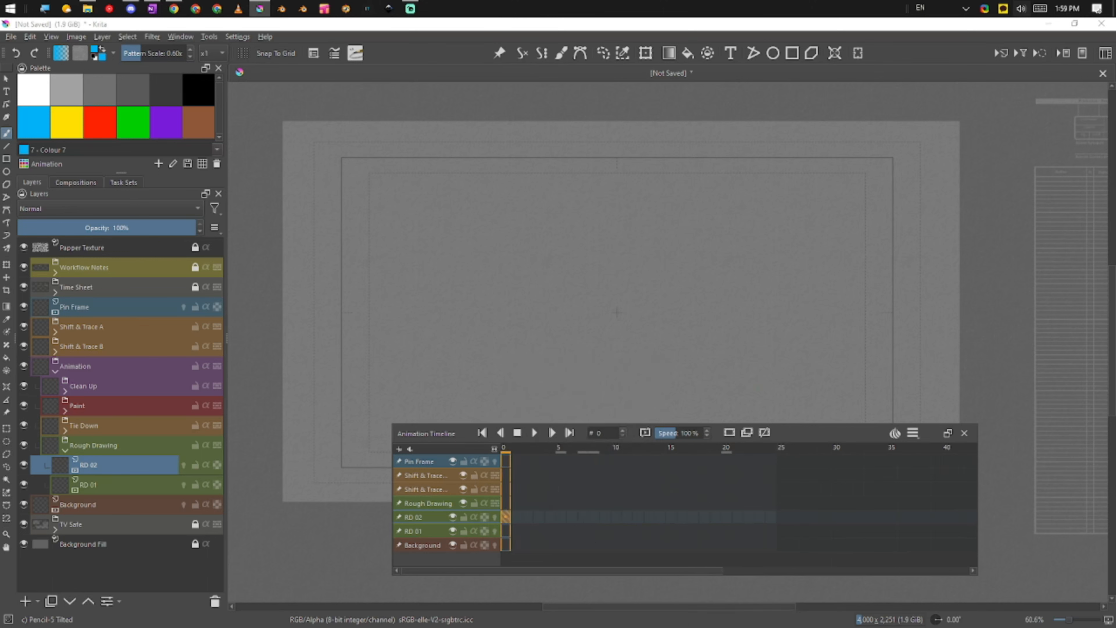
mouse_move(488, 505)
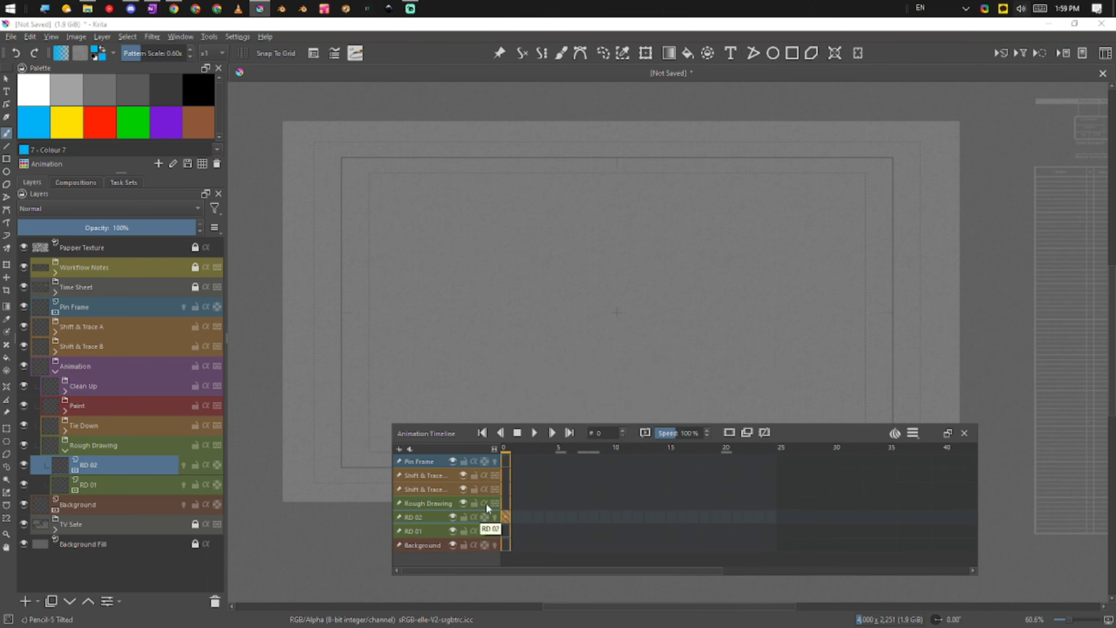
right_click(489, 516)
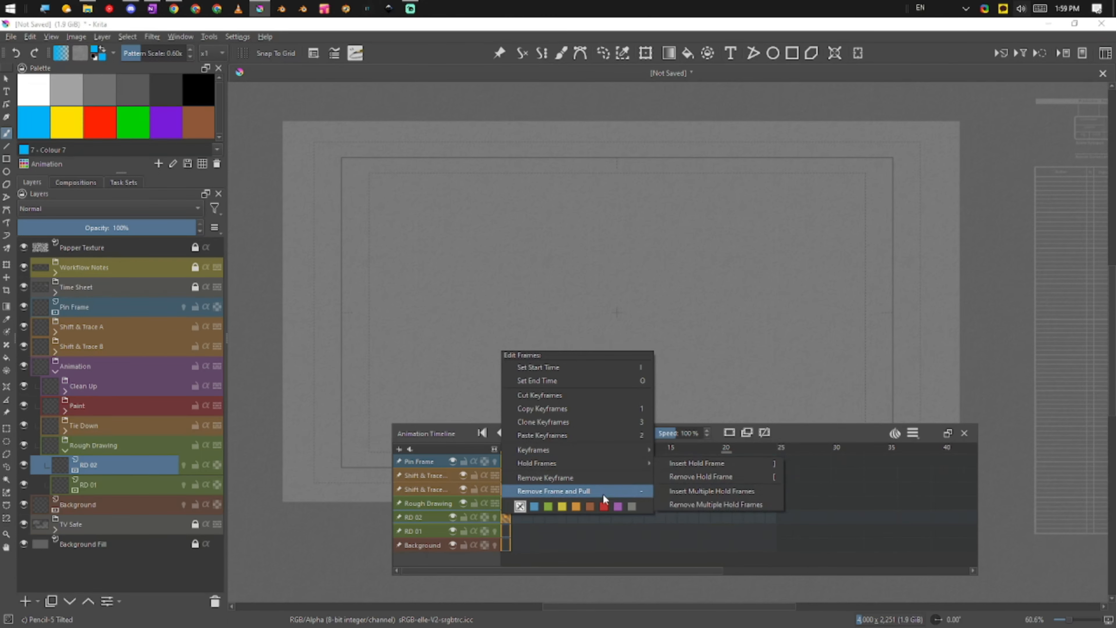
mouse_move(665, 546)
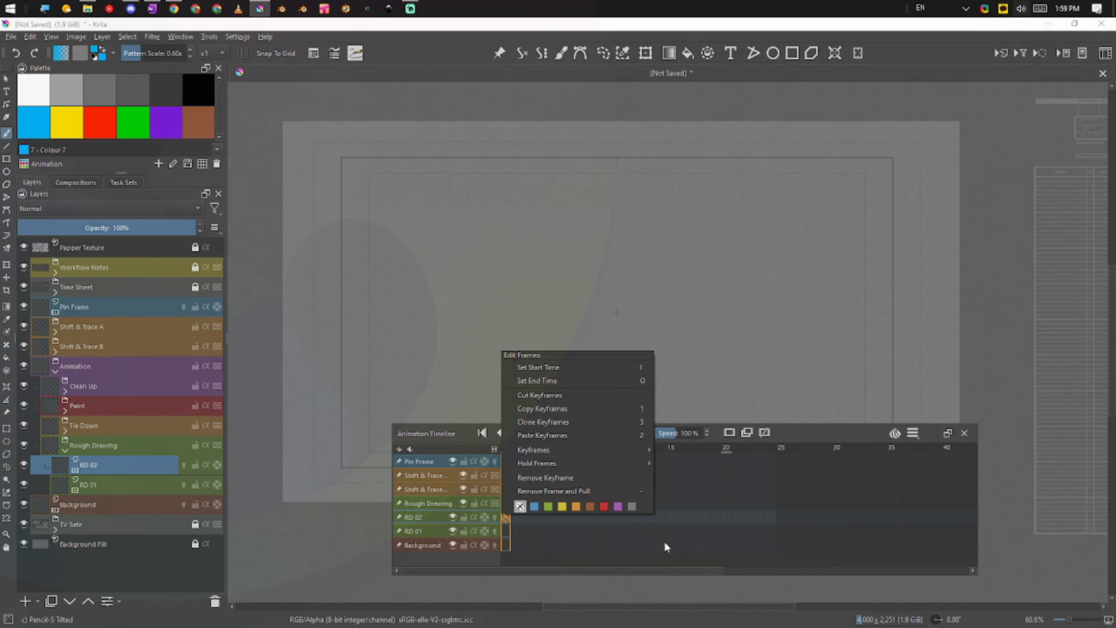